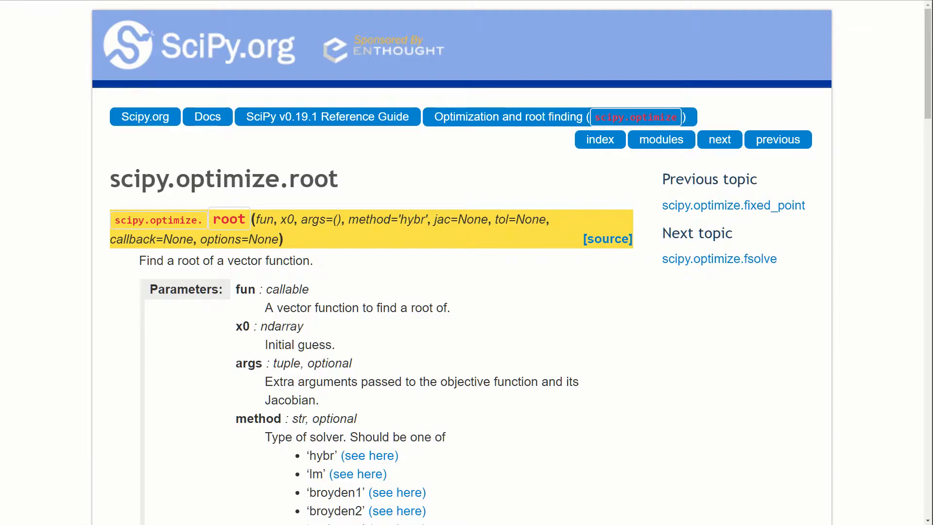
Step: Navigate via the breadcrumb to the scipy.optimize overview page and look through it
click(507, 116)
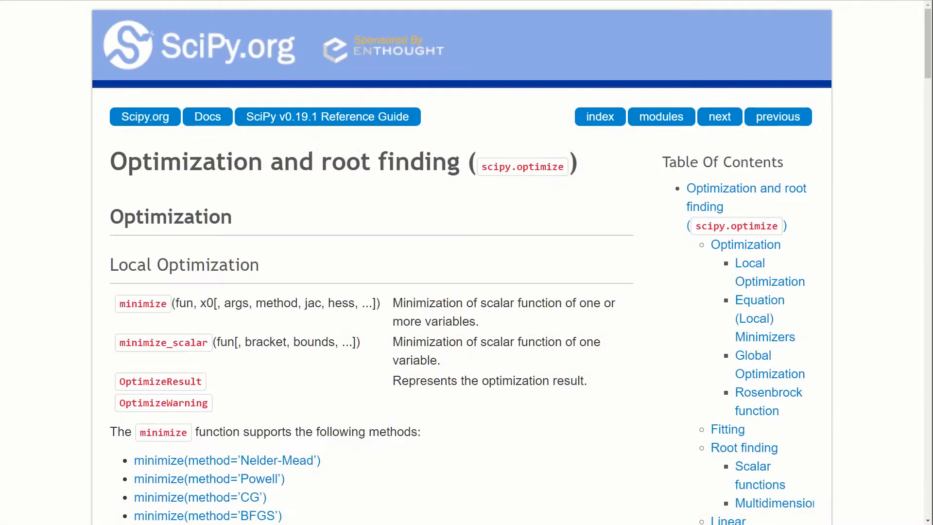
scroll(down, 3)
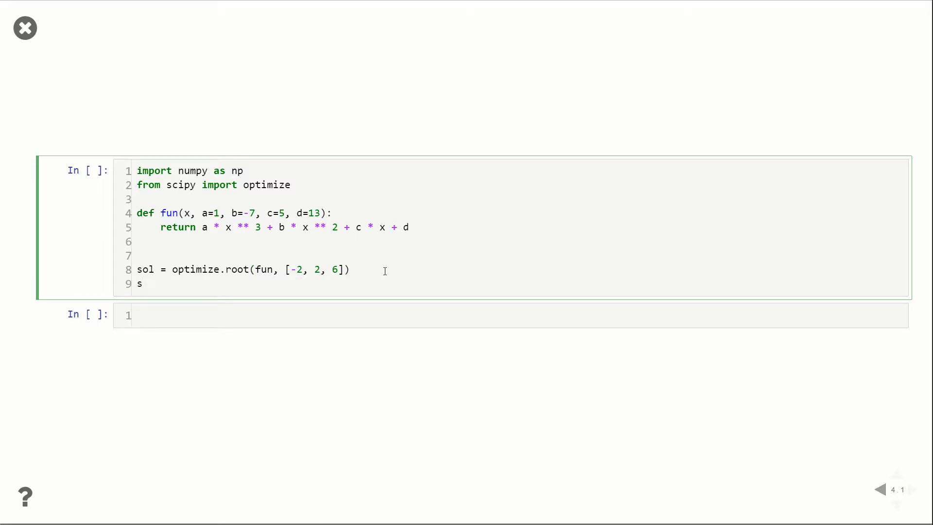
Step: Add a line displaying sol.x after calling optimize.root on fun from [-2, 2, 6]
text(ol.x)
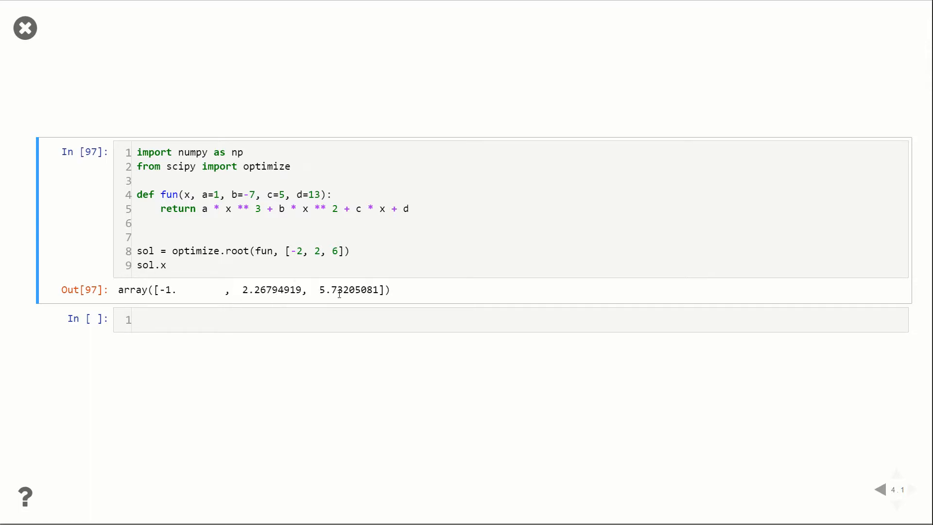
Step: Start a line inspecting sol's result attributes (sol.me...) after seeing roots -1, 2.268, 5.732
text(sol.me)
text(plt.plot)
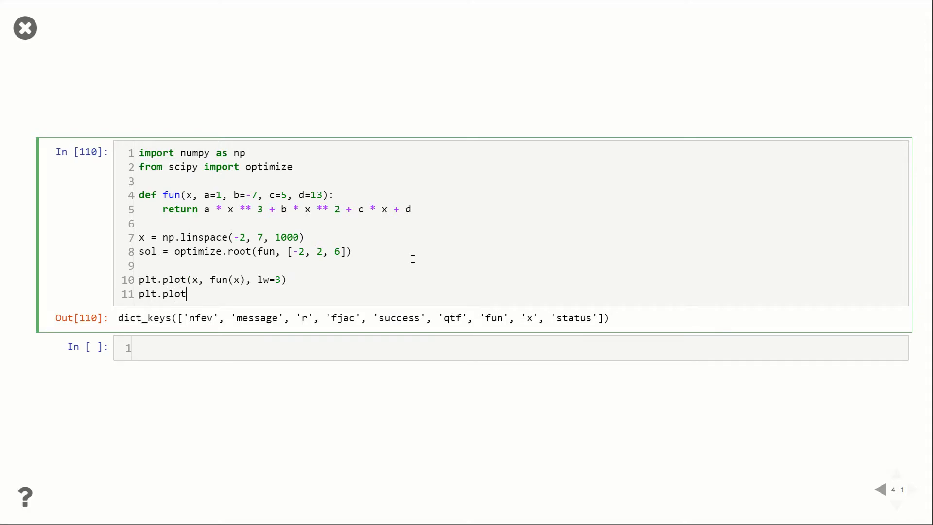
Step: Plot the roots as diamond markers with plt.plot(sol.x, fun(sol.x), 'd', ms=10)
text((sol.)
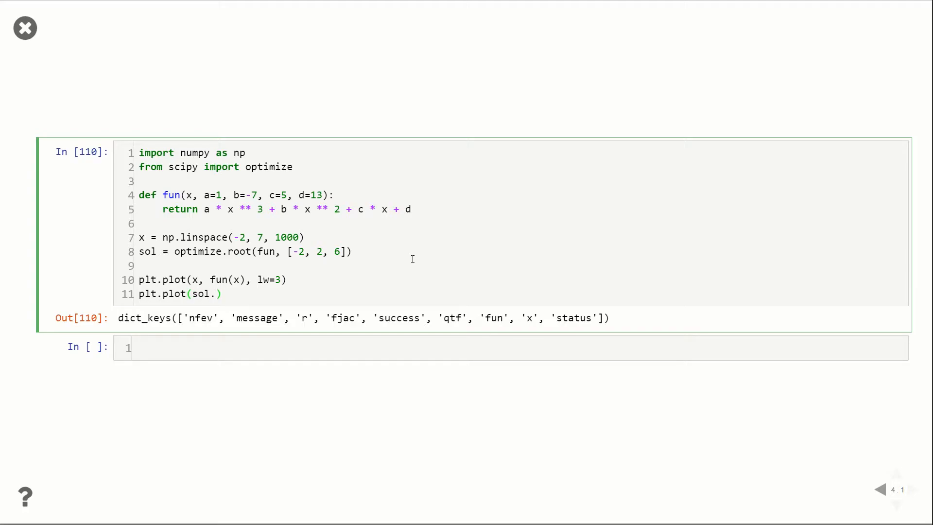
text(x, fun(sol.x),)
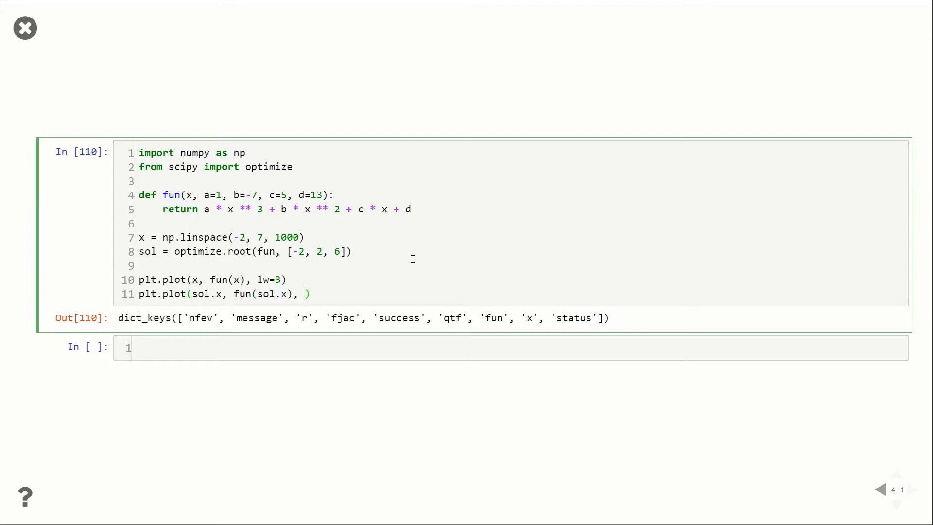
text('d', ms=10))
text(plt.axhline(0, color='gray', lw=0.5))
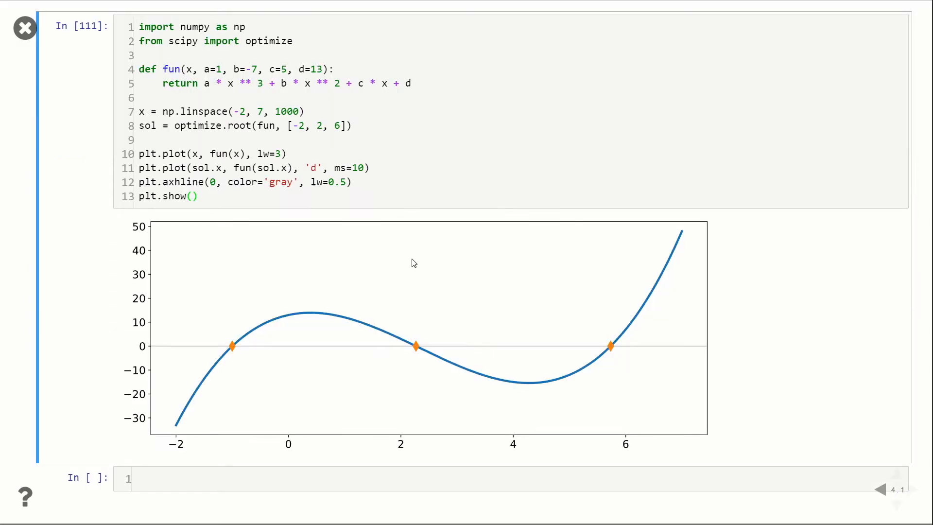
mouse_move(228, 353)
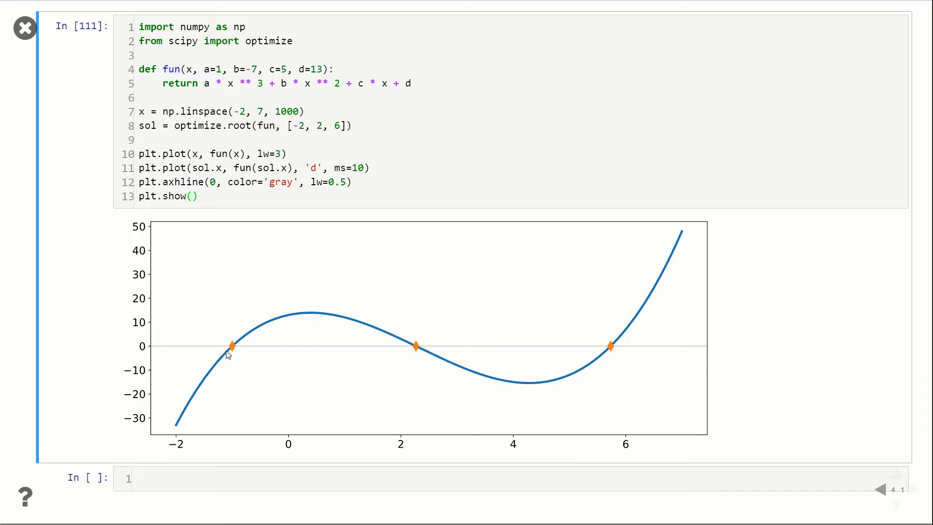
mouse_move(617, 326)
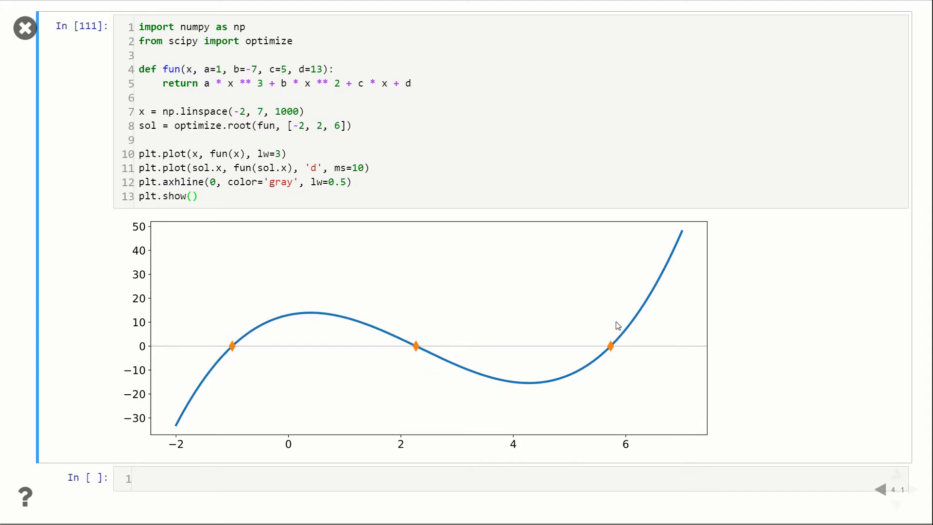
mouse_move(231, 351)
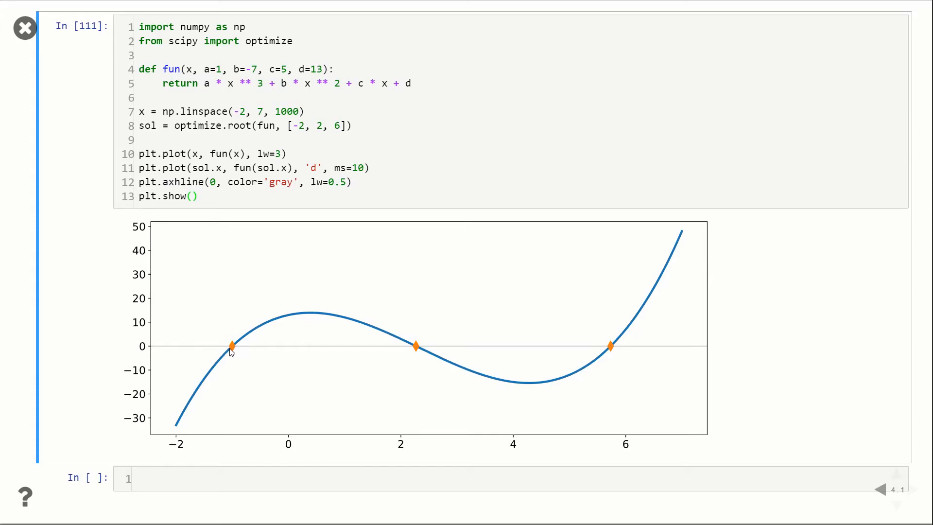